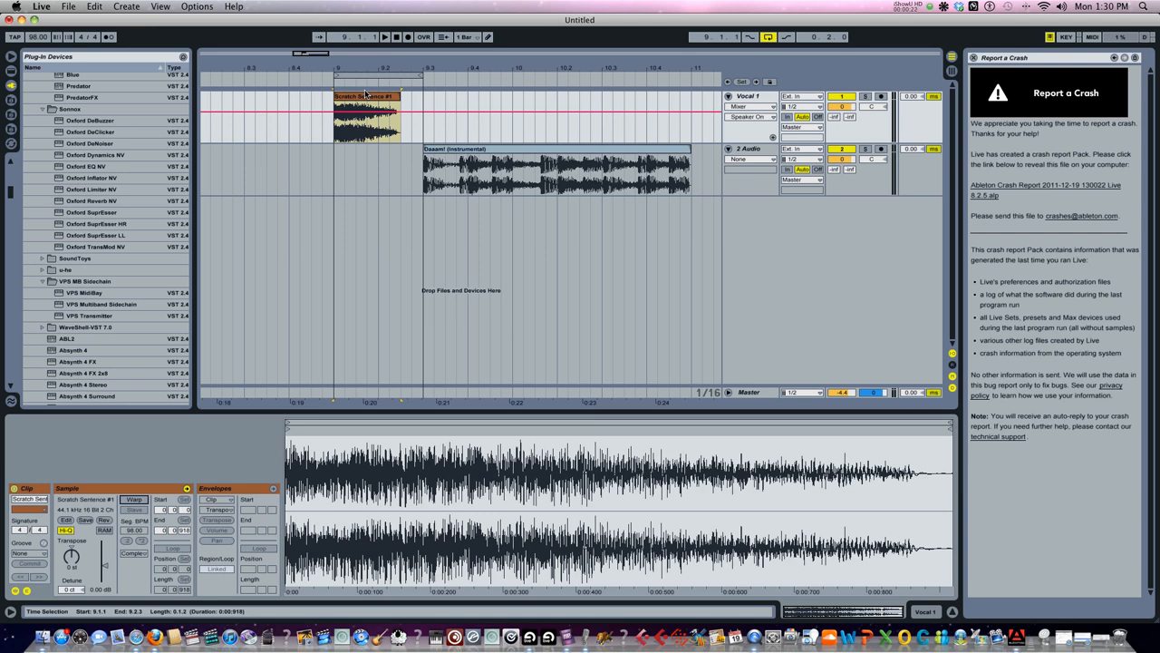
- Select the Scratch Sentence #1 clip and show its Transpose envelope for the downward pitch slide
{"action": "left_click", "coordinate": [363, 97]}
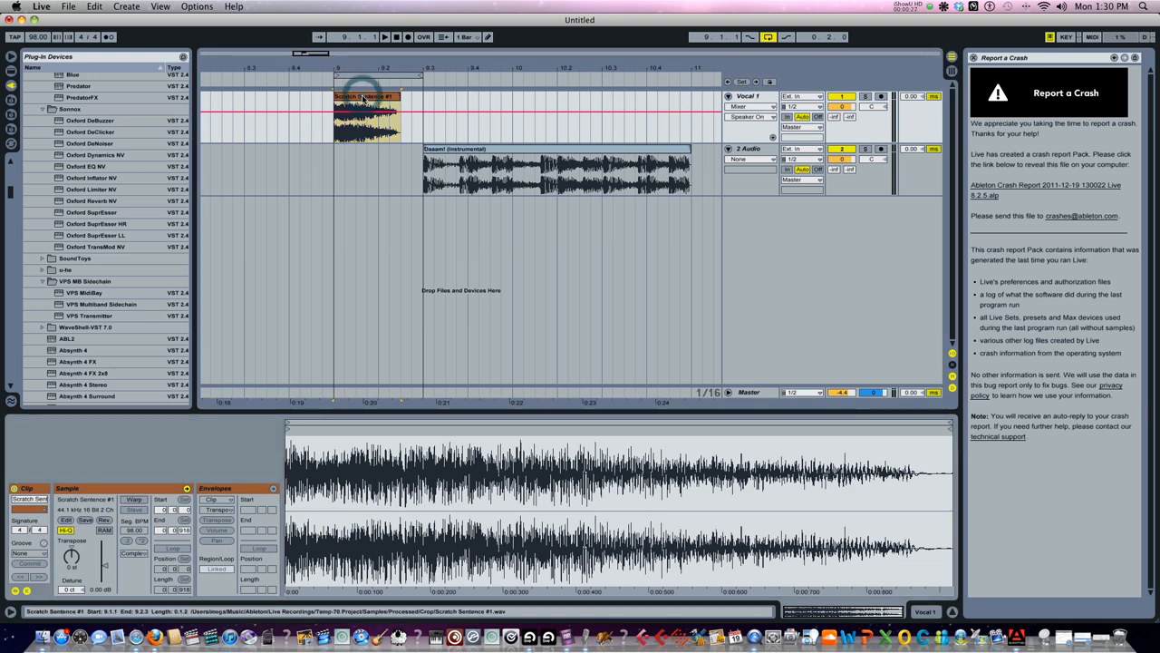
{"action": "left_click", "coordinate": [383, 36]}
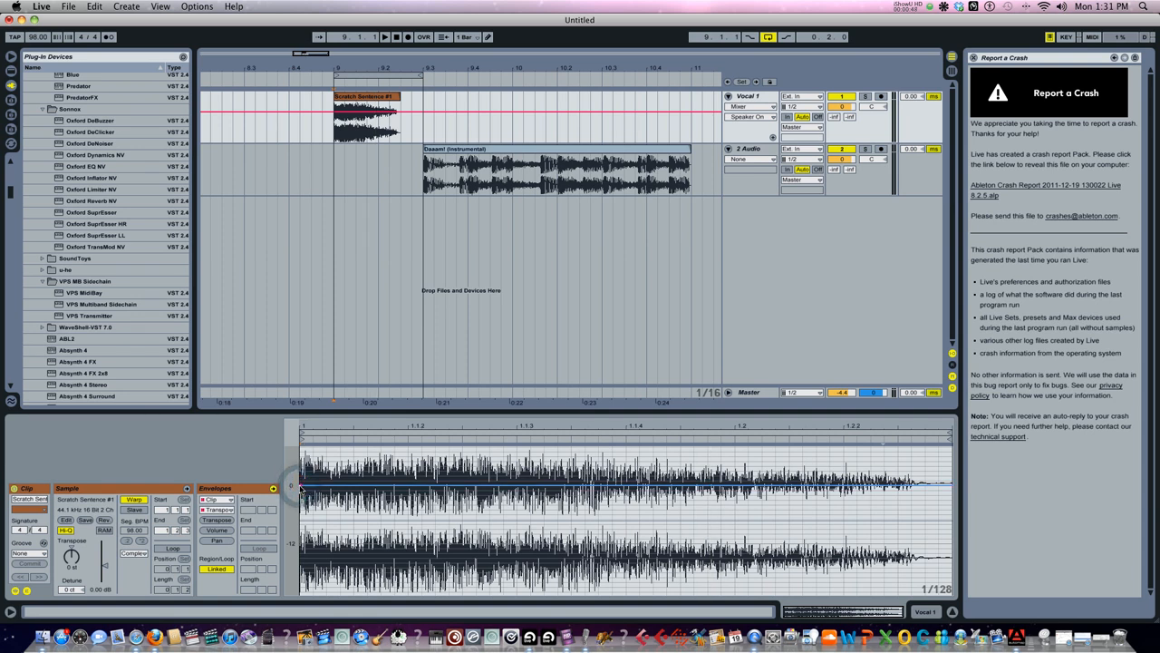
{"action": "mouse_move", "coordinate": [717, 489]}
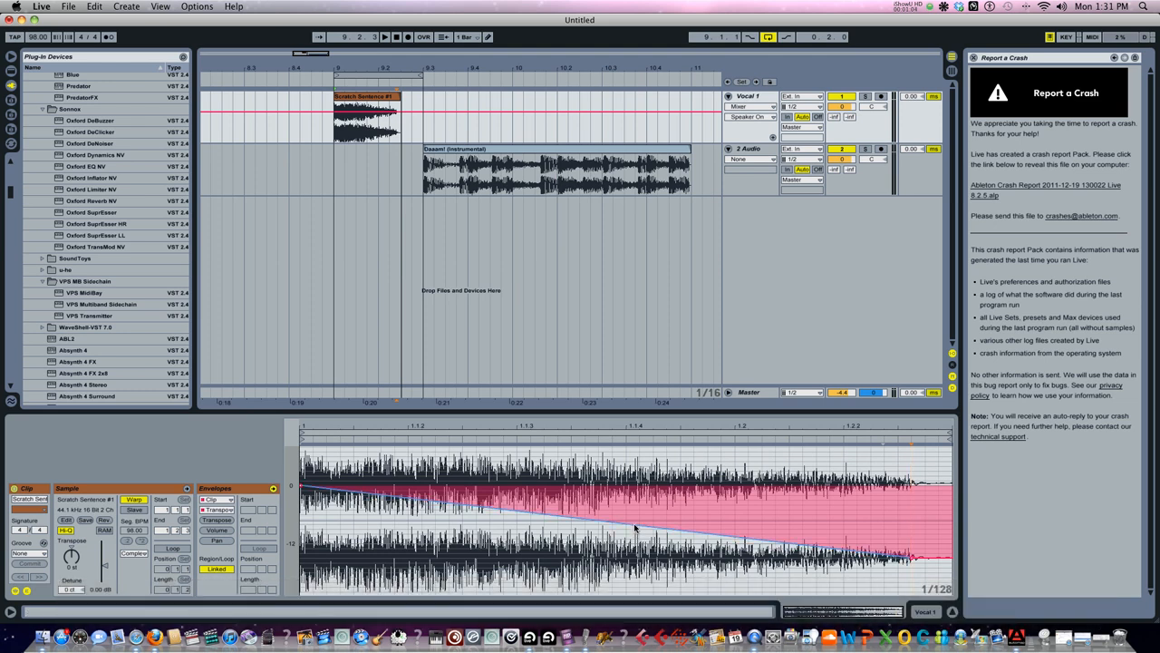
{"action": "left_click_drag", "start_coordinate": [635, 517], "coordinate": [634, 528]}
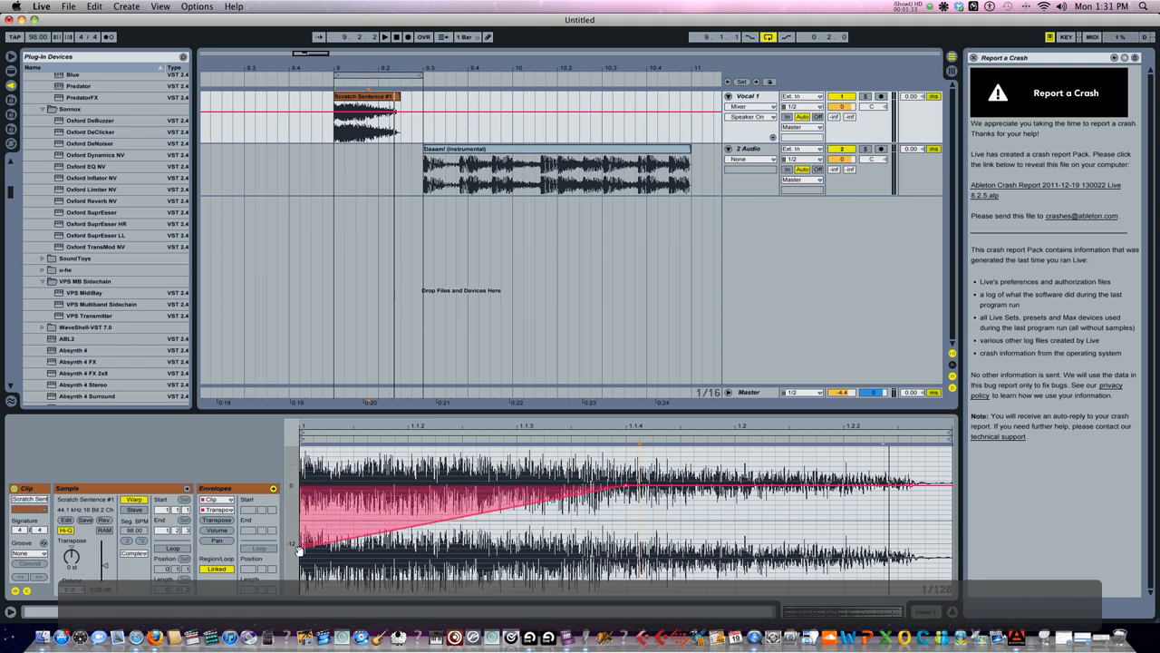
- Raise the scratch clip's first transpose breakpoint so the pitch rise starts less low
{"action": "left_click", "coordinate": [383, 36]}
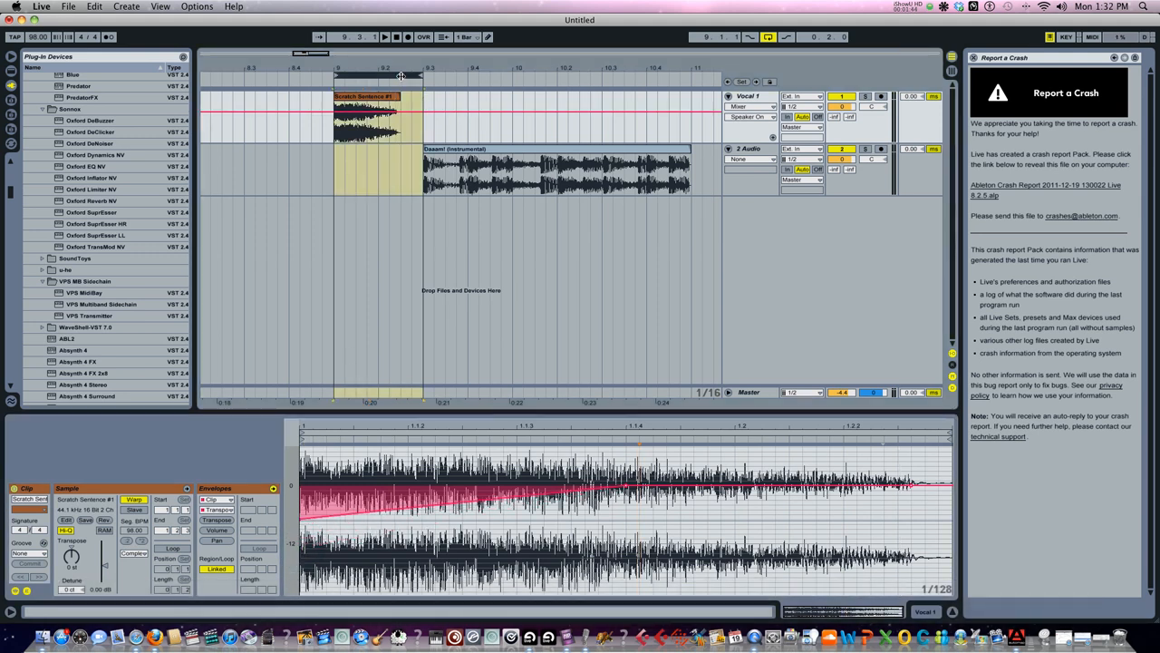
- Select the Daaam! (Instrumental) clip to view its flat transpose envelope
{"action": "left_click", "coordinate": [544, 173]}
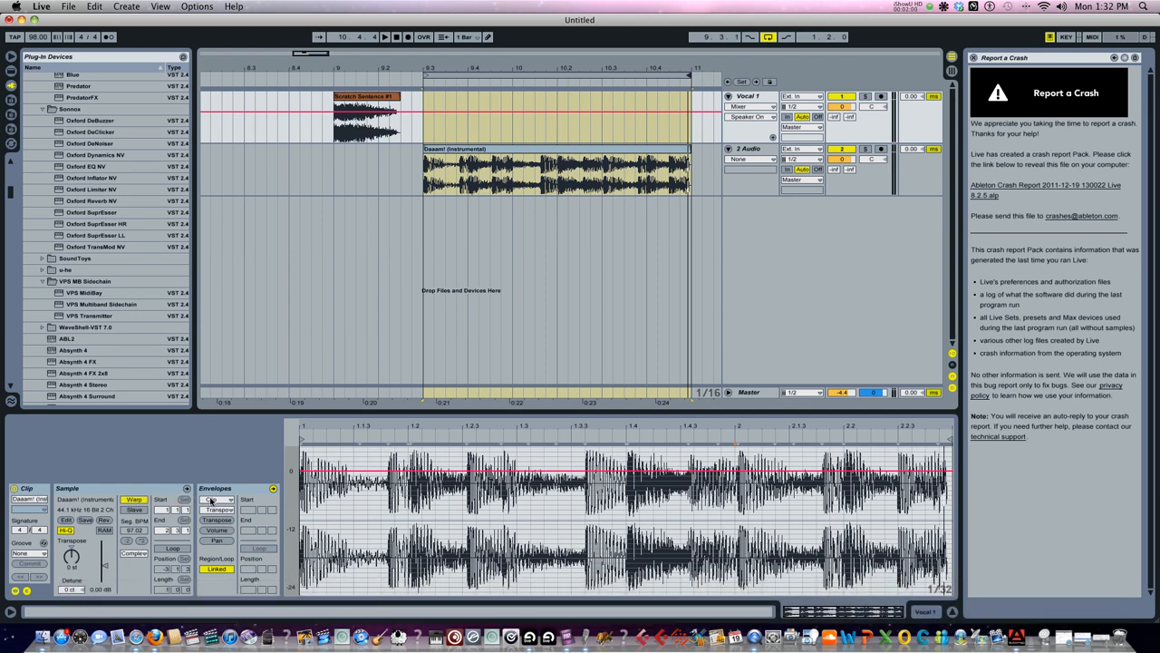
{"action": "mouse_move", "coordinate": [266, 508]}
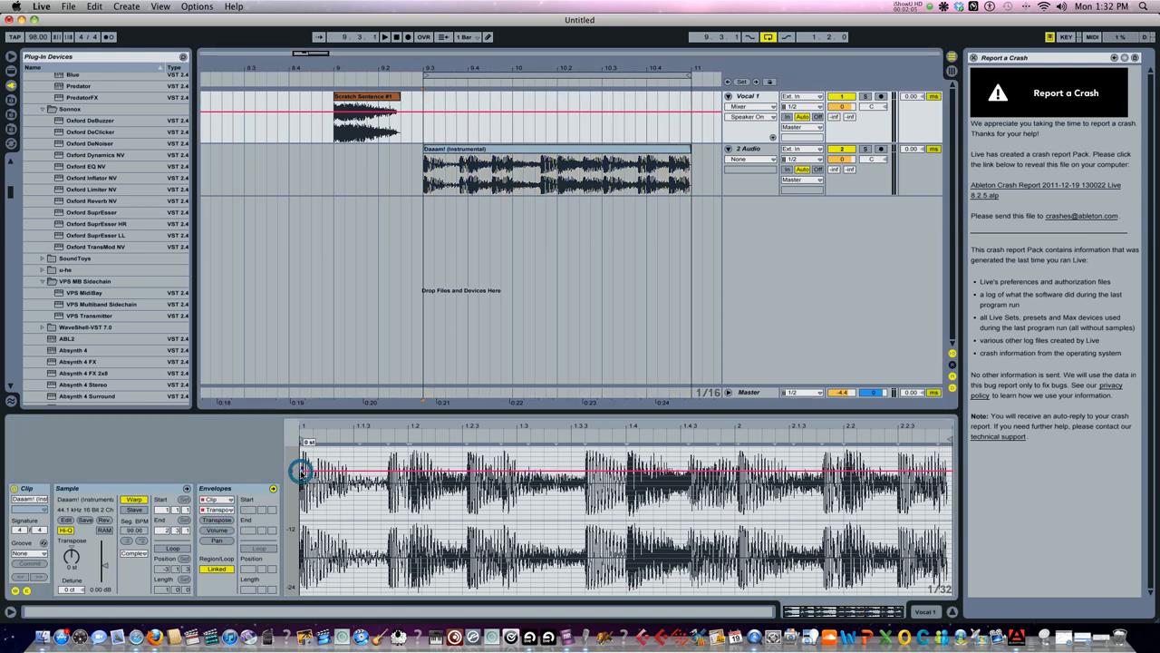
- Draw a low starting breakpoint on the instrumental transpose envelope rising to normal, and audition it
{"action": "left_click_drag", "start_coordinate": [302, 472], "coordinate": [905, 472]}
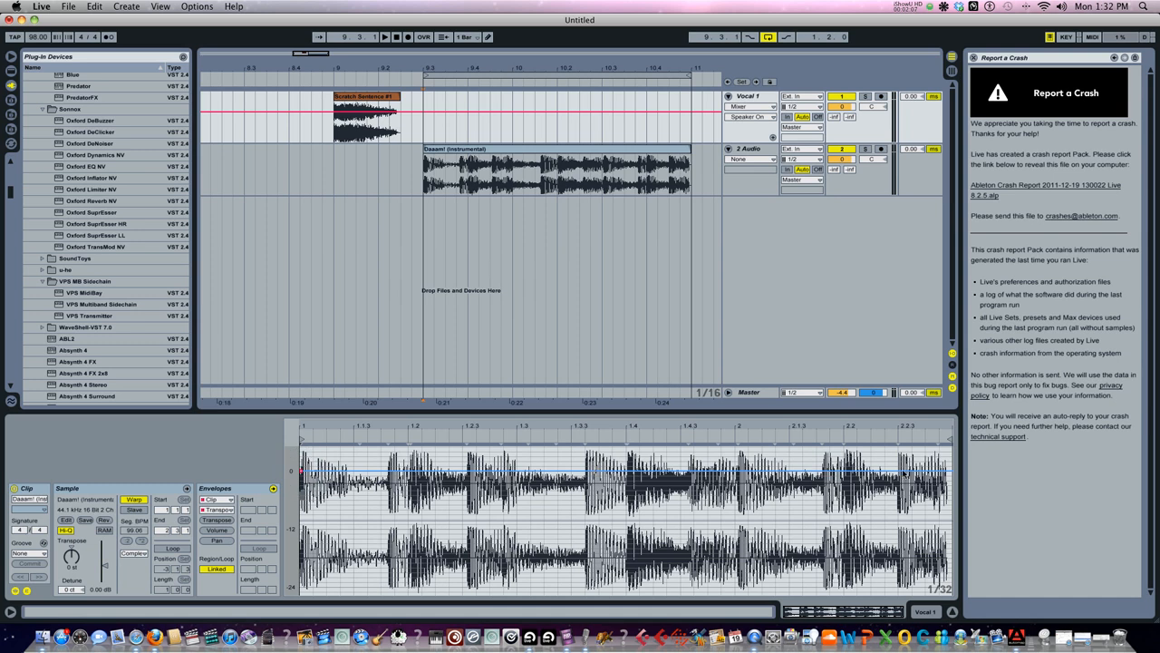
{"action": "left_click_drag", "start_coordinate": [304, 471], "coordinate": [933, 470]}
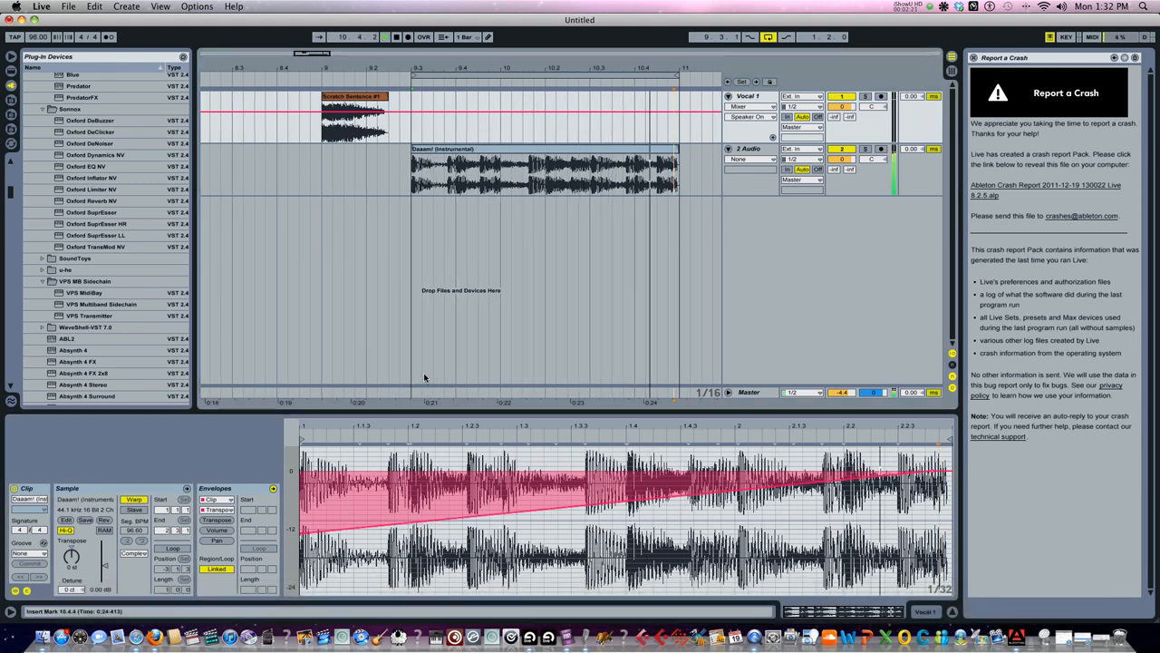
{"action": "left_click", "coordinate": [384, 37]}
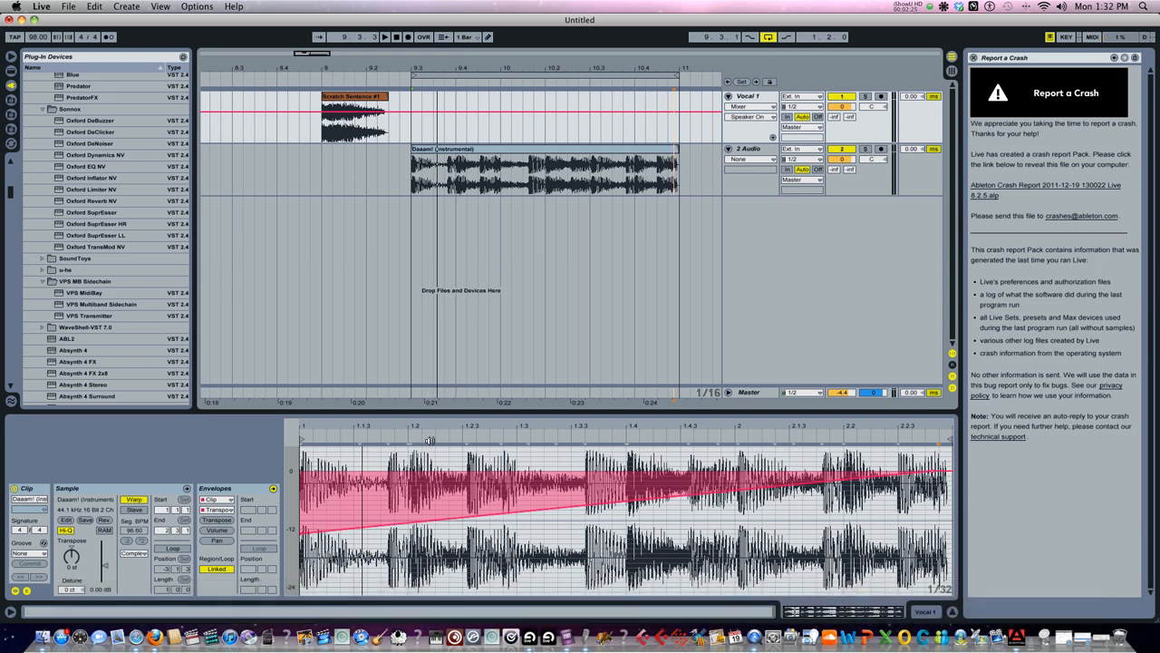
{"action": "mouse_move", "coordinate": [440, 437]}
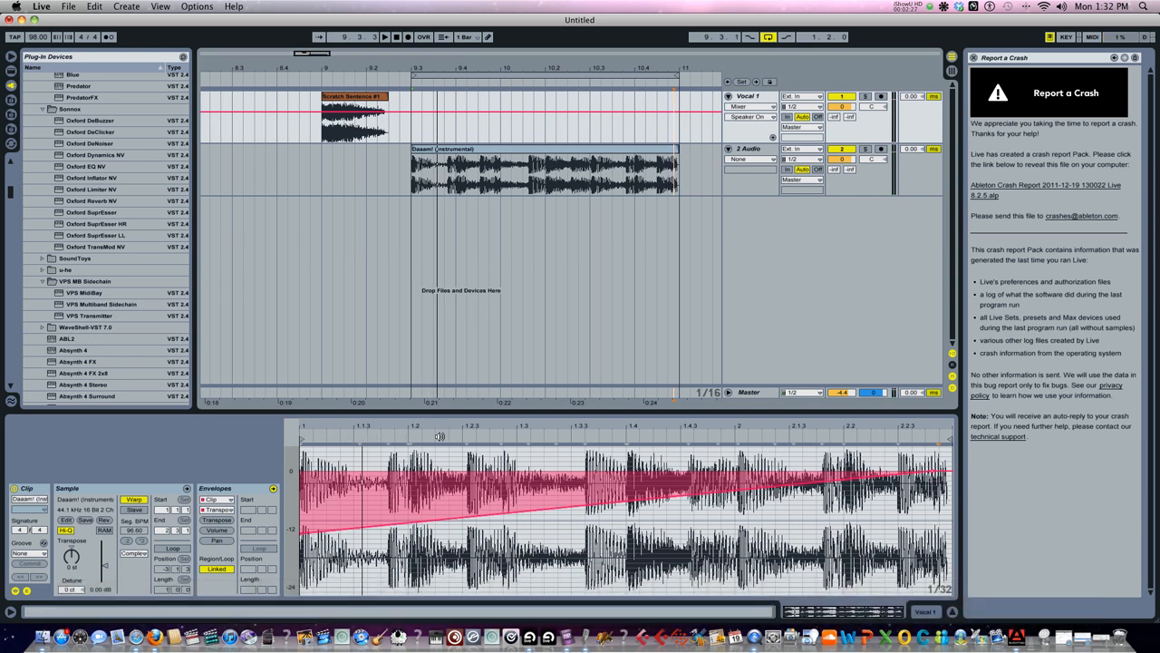